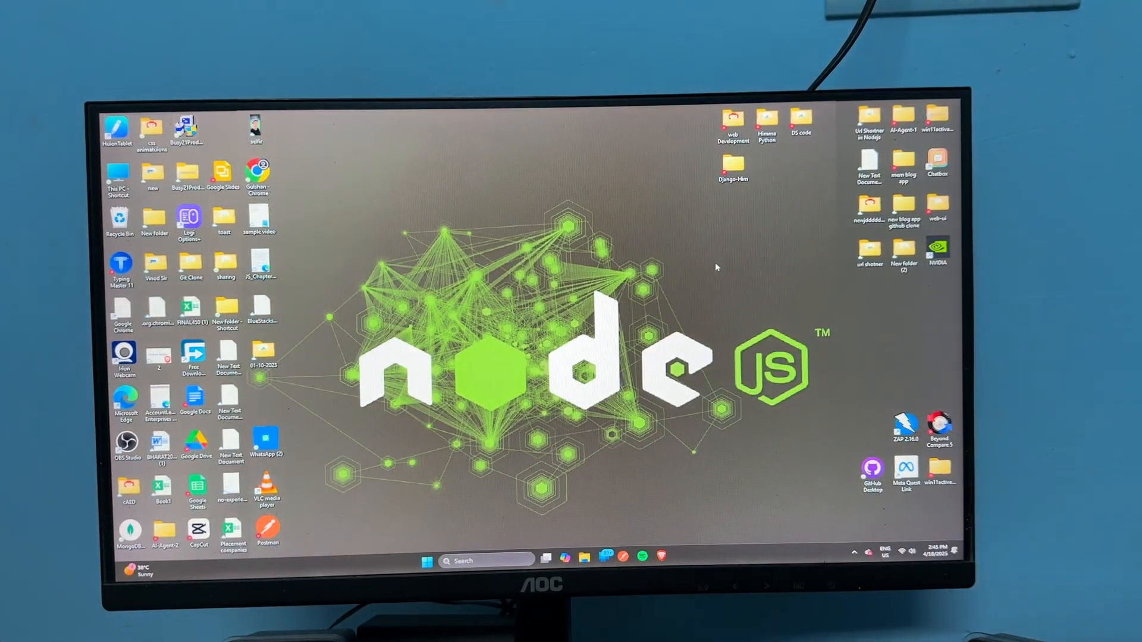
- Bring up the browser showing Logitech's USB Unifying Receiver product page
{"action": "left_click", "coordinate": [464, 561]}
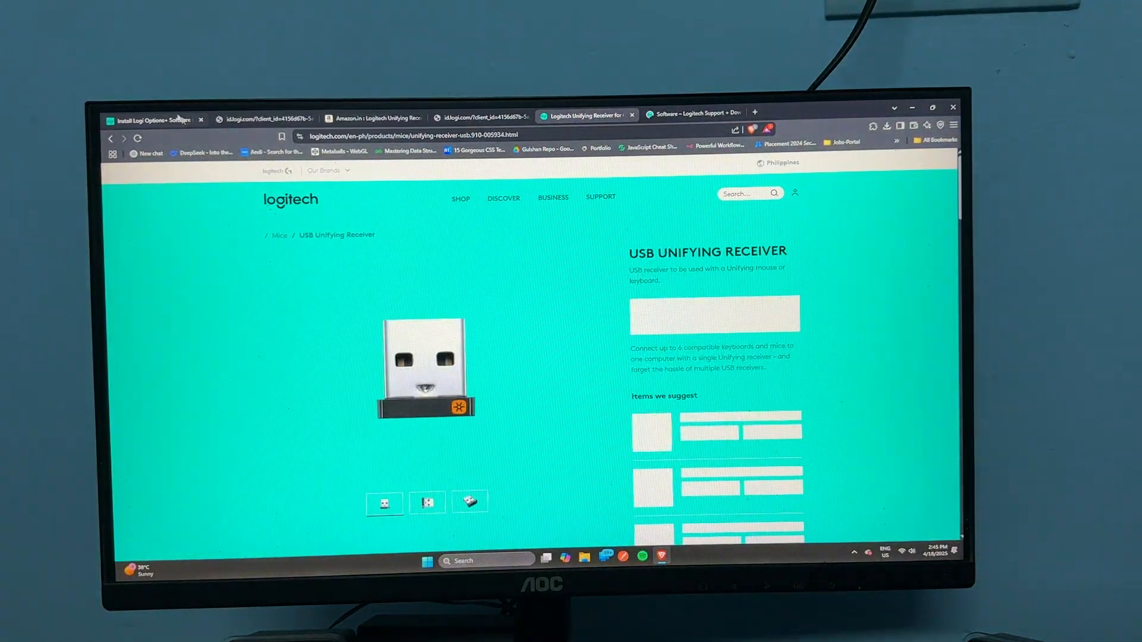
- Switch to the Install Logi Options+ tab to reach the app's home screen
{"action": "left_click", "coordinate": [149, 121]}
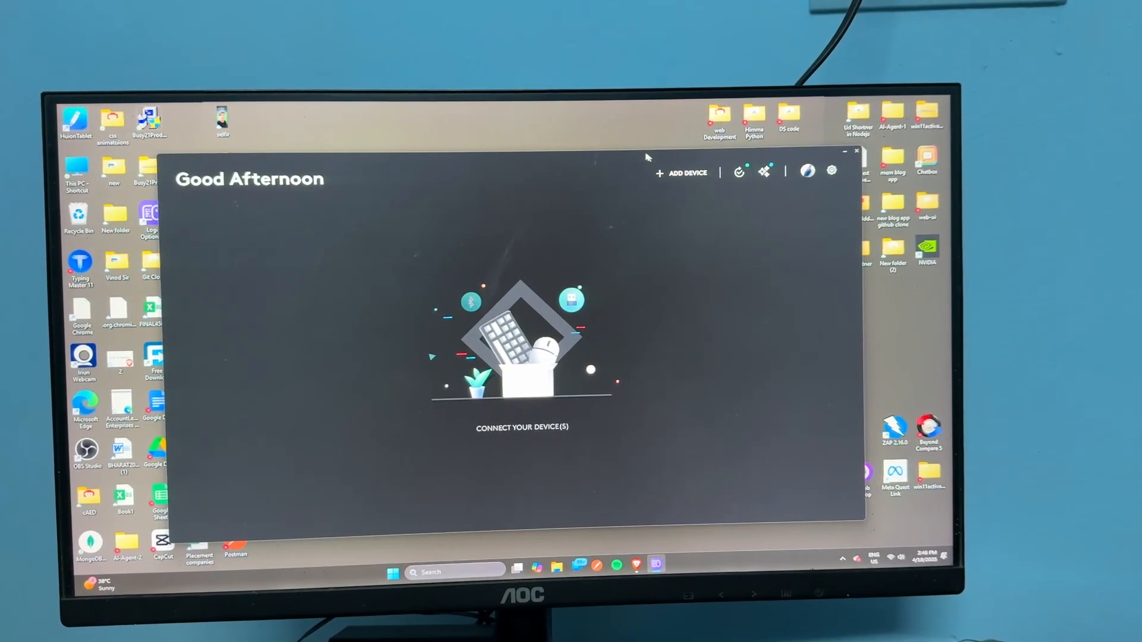
- Search for a new device and try connecting the MX Master 3S
{"action": "left_click", "coordinate": [682, 173]}
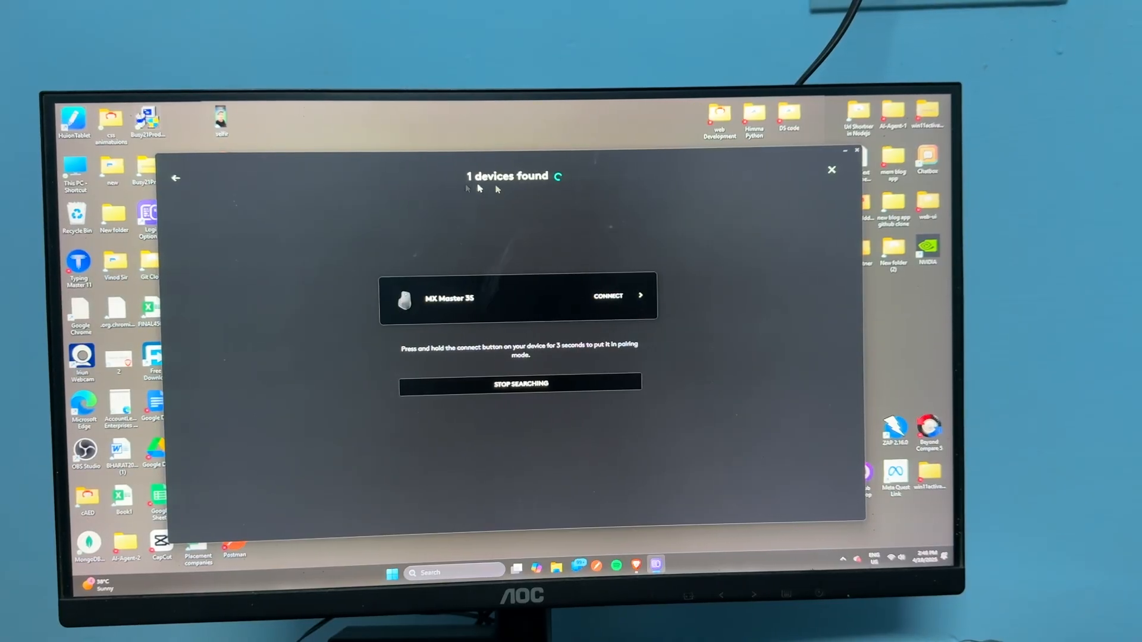
{"action": "left_click", "coordinate": [608, 295]}
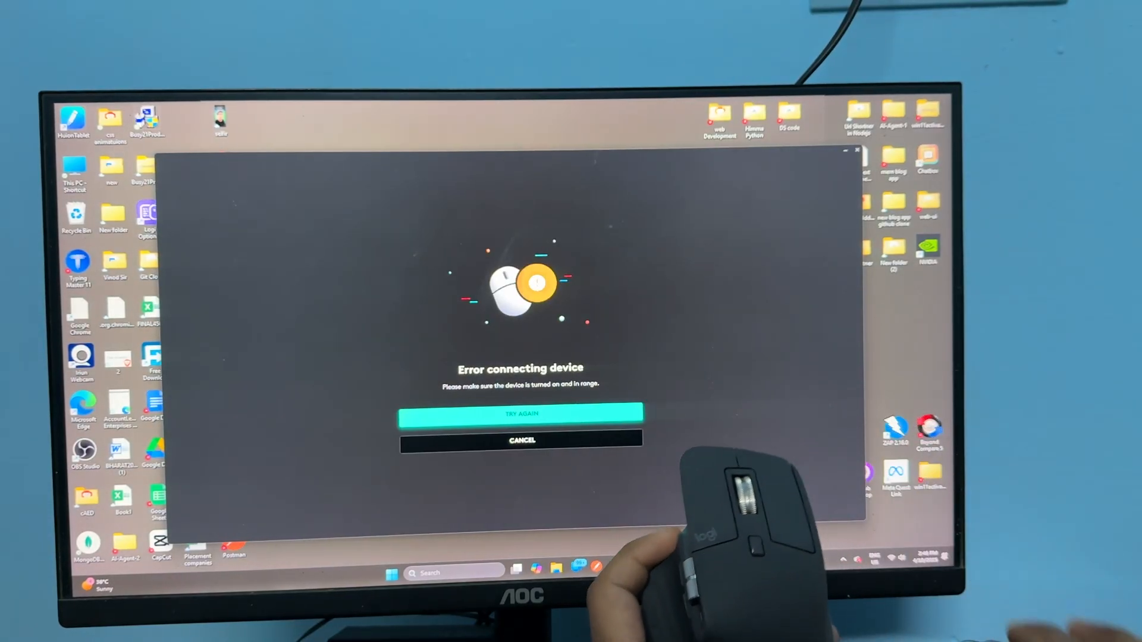
{"action": "left_click", "coordinate": [521, 415]}
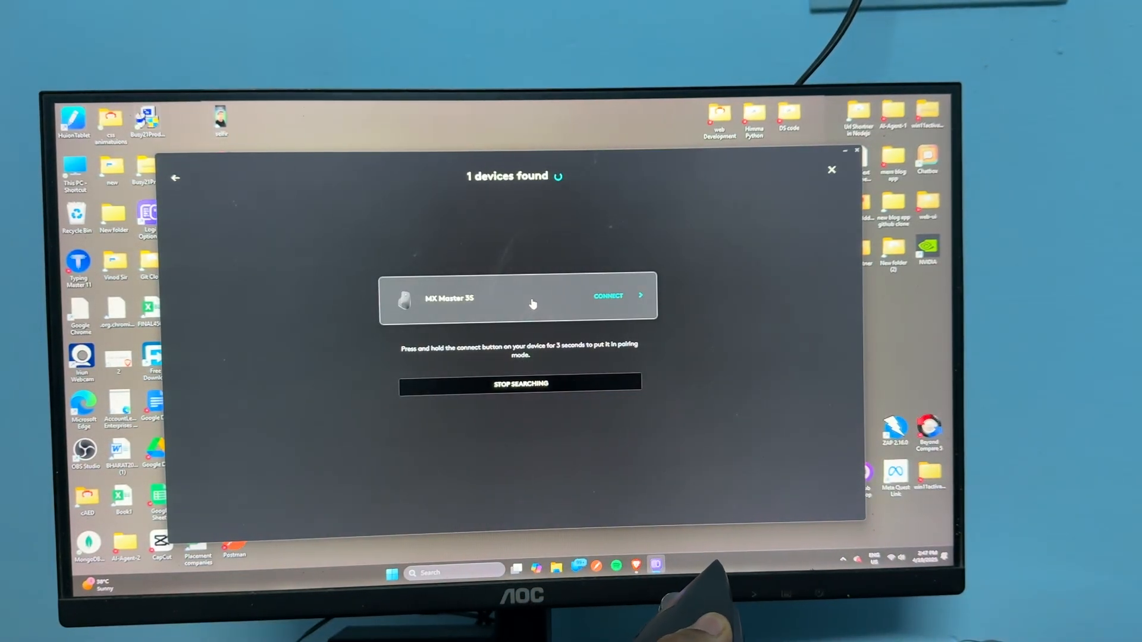
- Reconnect the MX Master 3S and complete the left- and right-click verification
{"action": "left_click", "coordinate": [608, 296]}
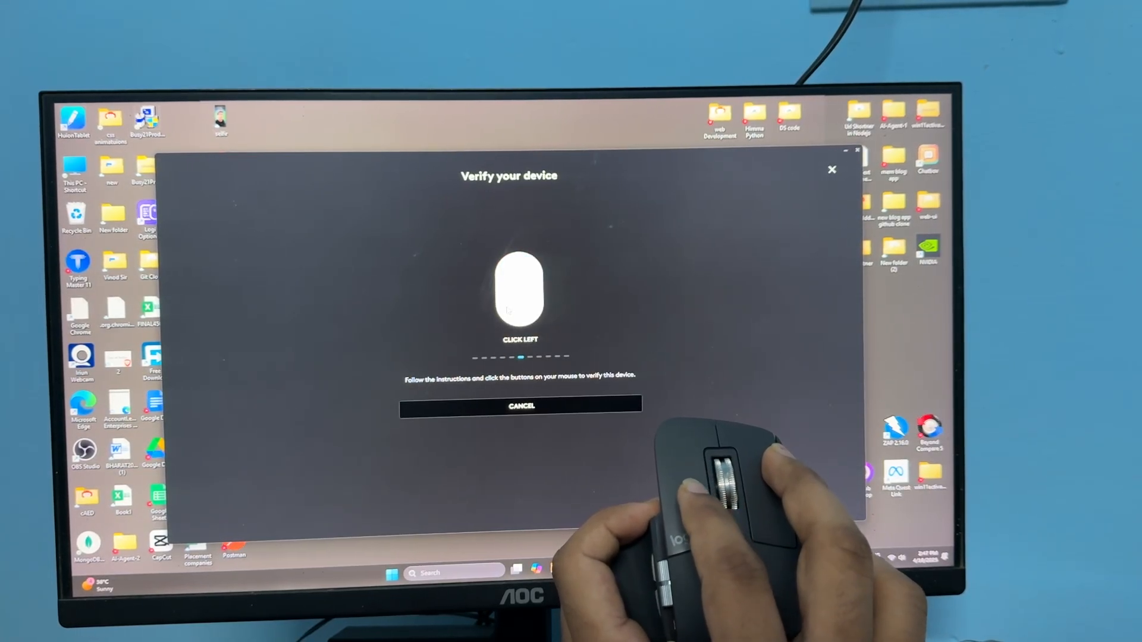
{"action": "left_click", "coordinate": [511, 291]}
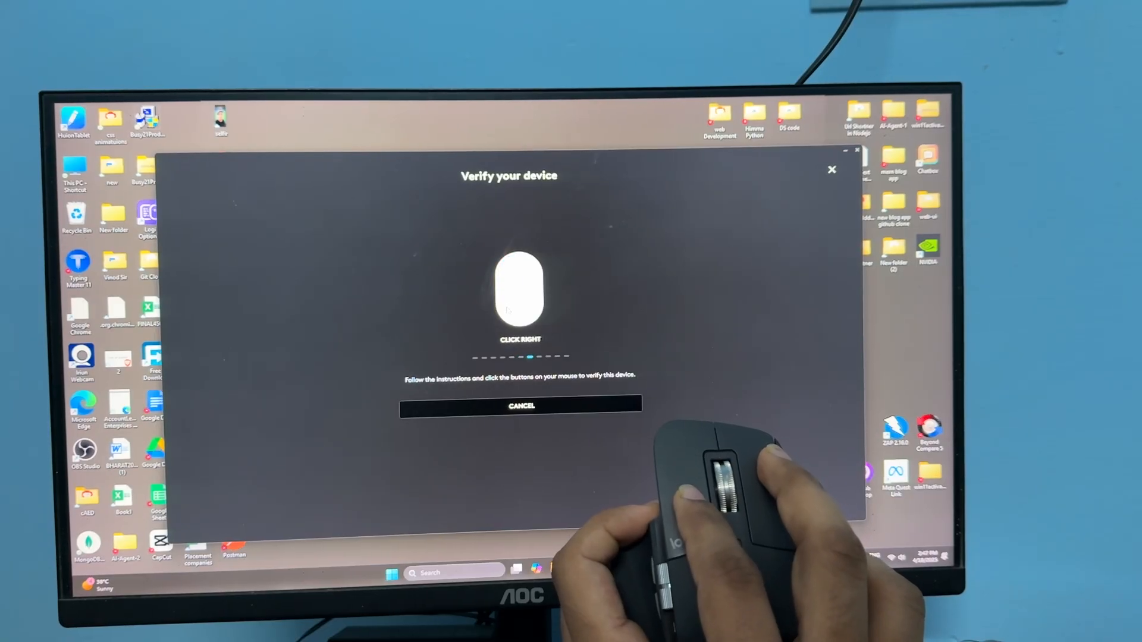
{"action": "right_click", "coordinate": [517, 291]}
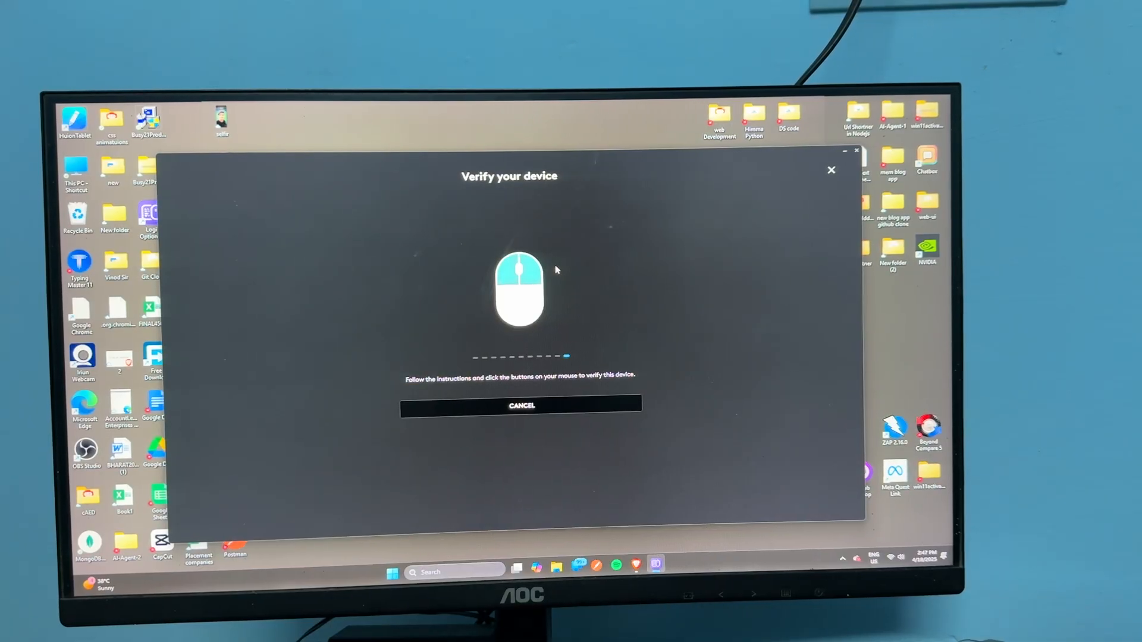
{"action": "mouse_move", "coordinate": [612, 276]}
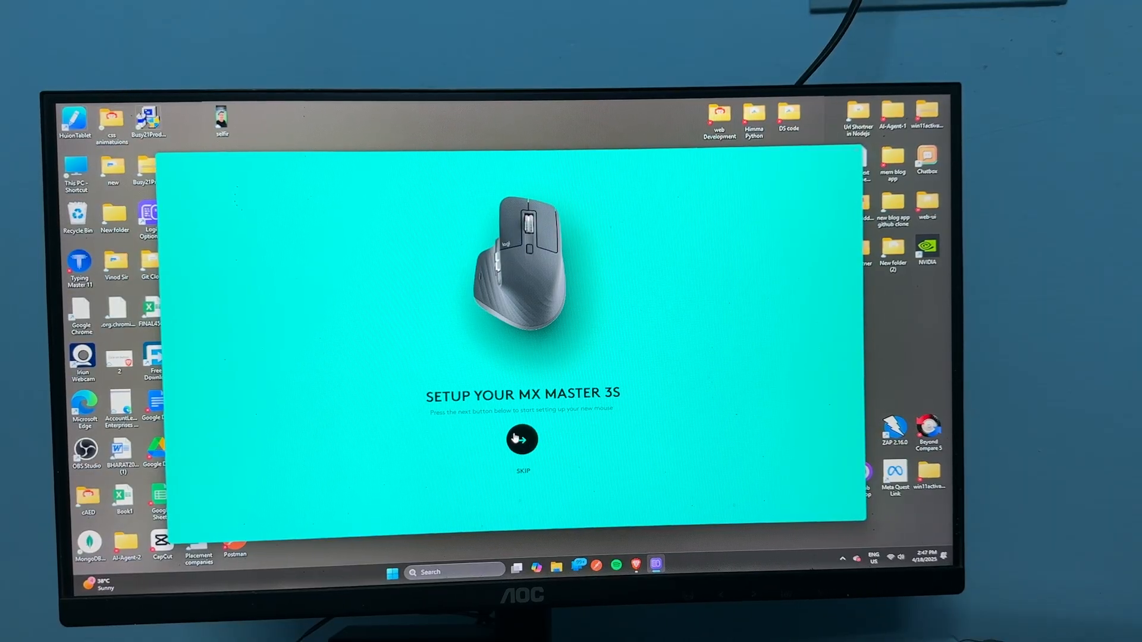
- Skip the guided setup to reach the MX Master 3S device page
{"action": "left_click", "coordinate": [521, 440]}
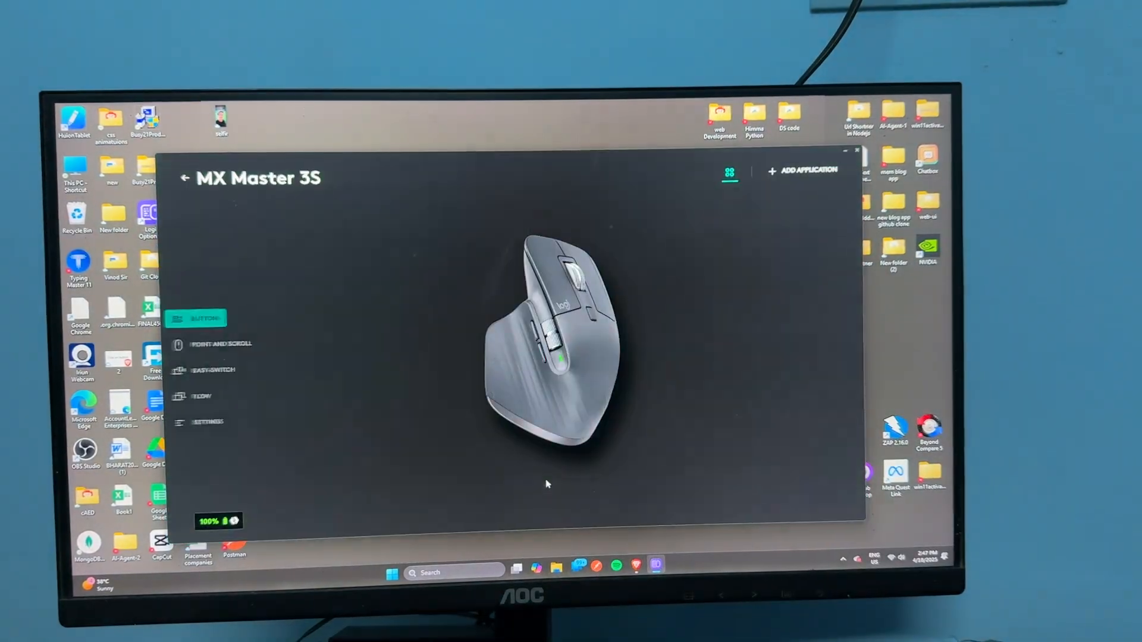